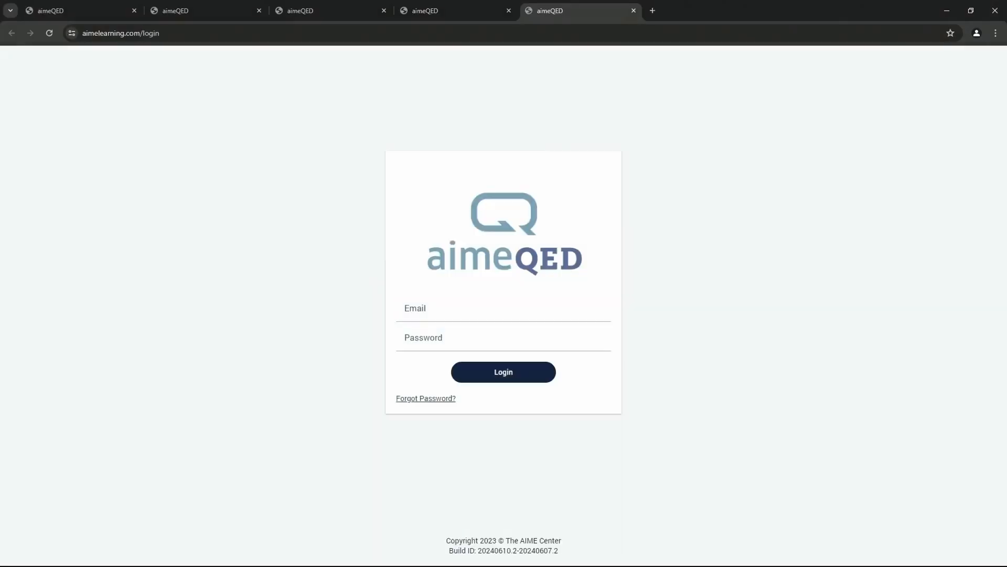
# Step: Enter the account email and password and log in to the MOCE dashboard
pyautogui.click(502, 313)
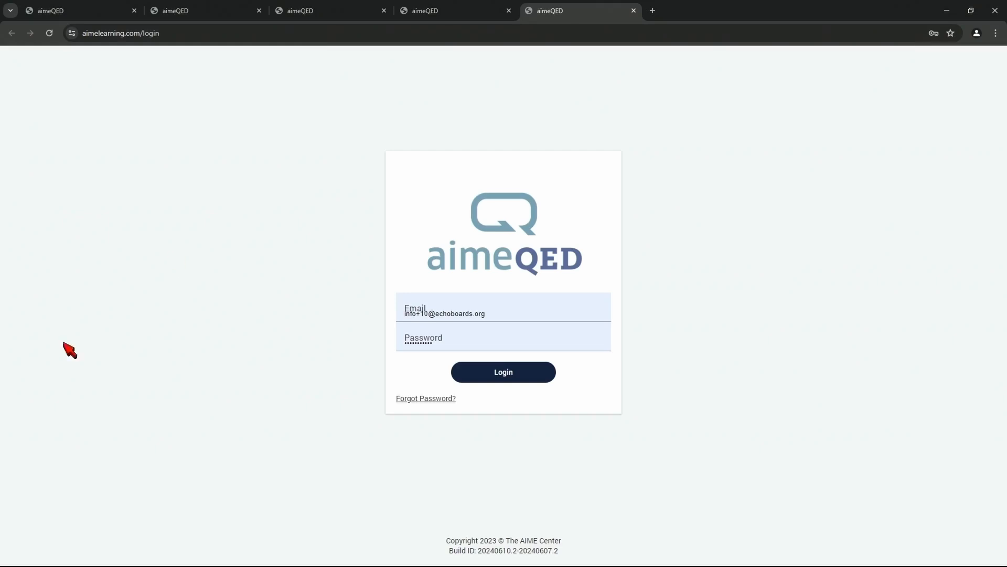
pyautogui.click(503, 372)
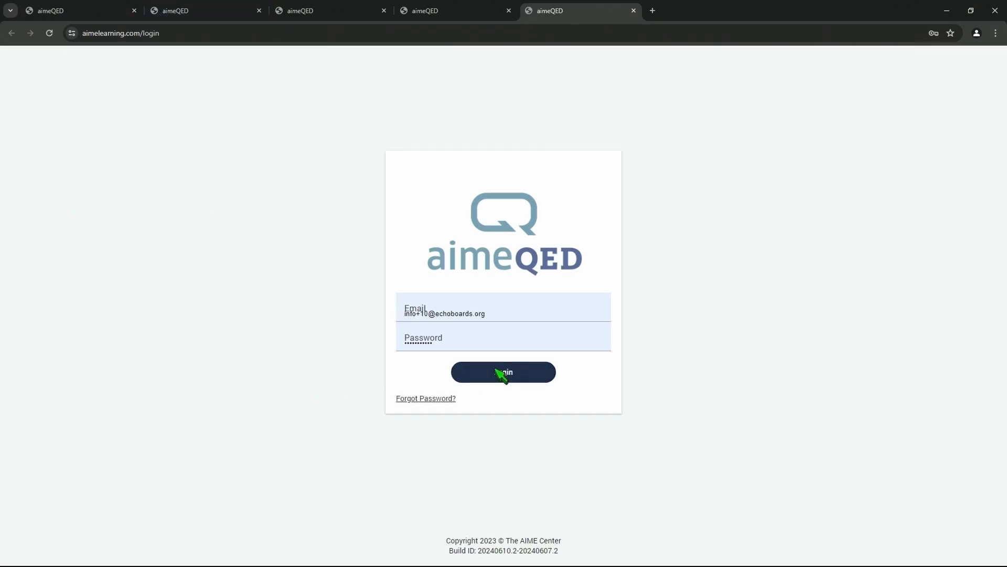
pyautogui.click(502, 372)
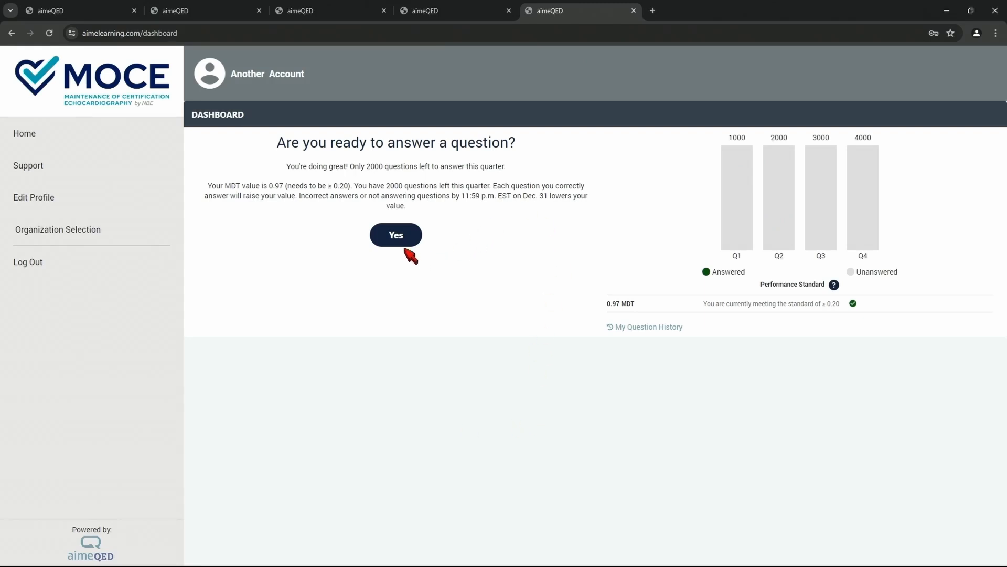
# Step: Agree to answer a question and begin it, reaching the image/video warning
pyautogui.click(395, 234)
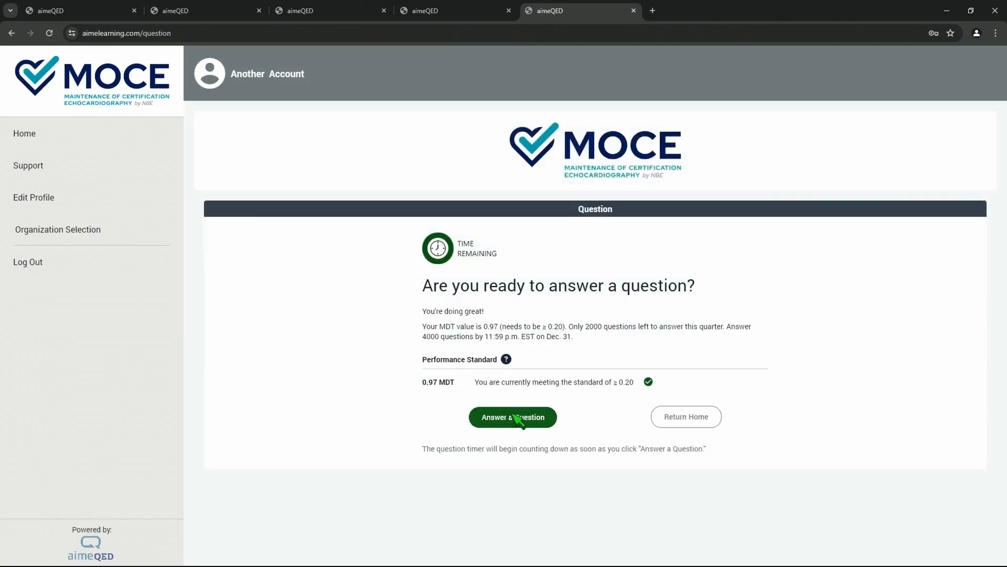
pyautogui.click(513, 417)
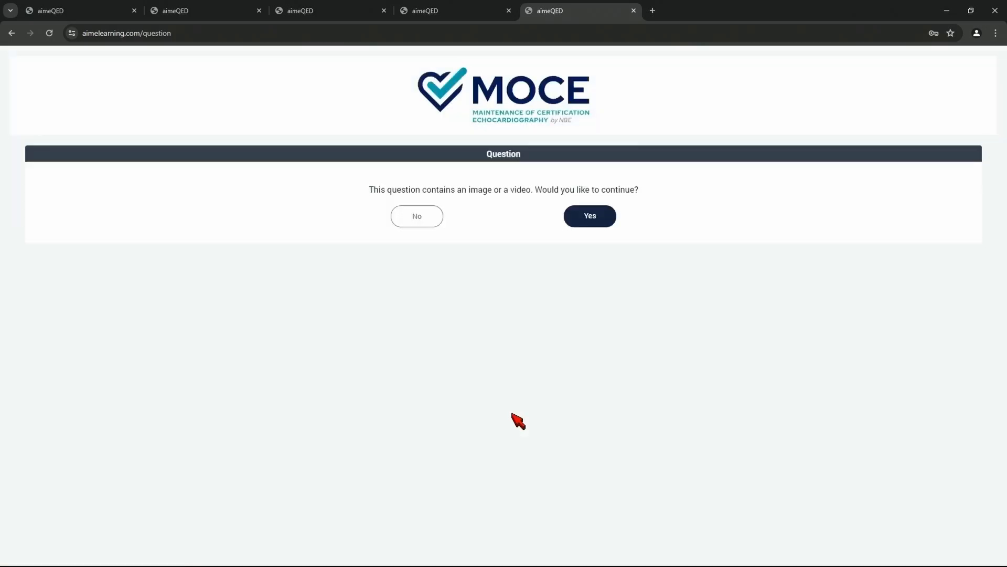
pyautogui.moveTo(489, 219)
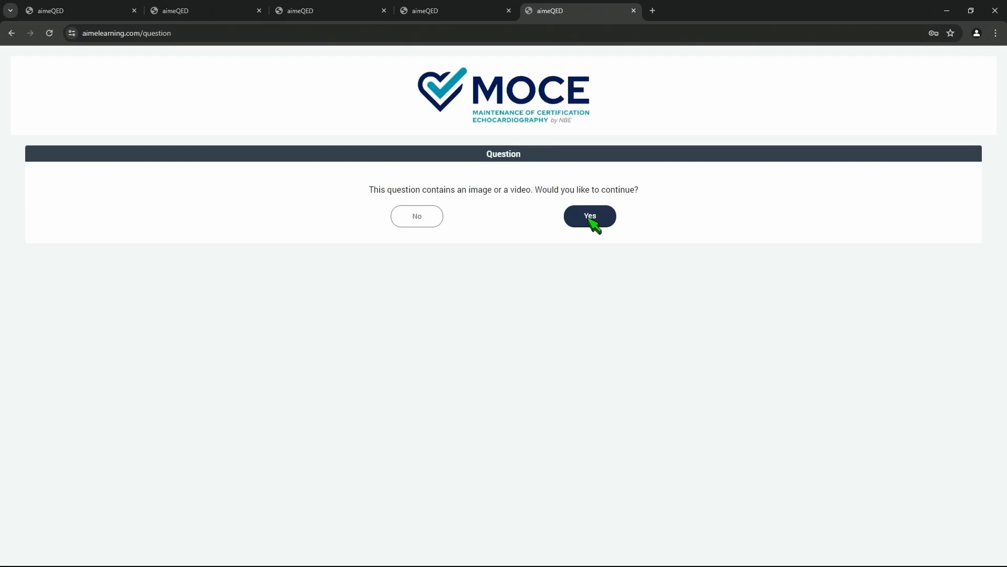
# Step: Continue to the aortic stenosis stress question and submit option C, 'indeterminate'
pyautogui.click(589, 216)
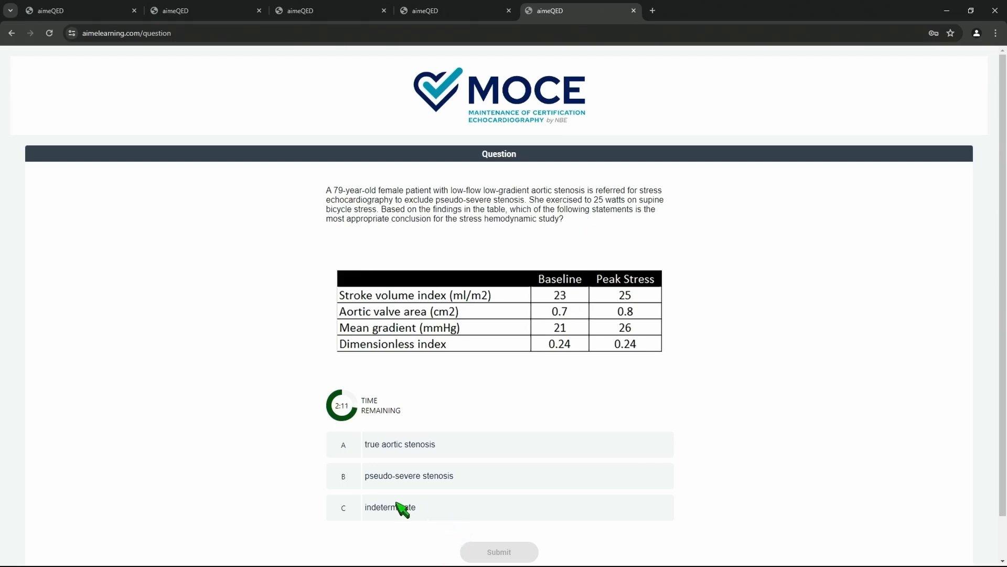
pyautogui.click(389, 507)
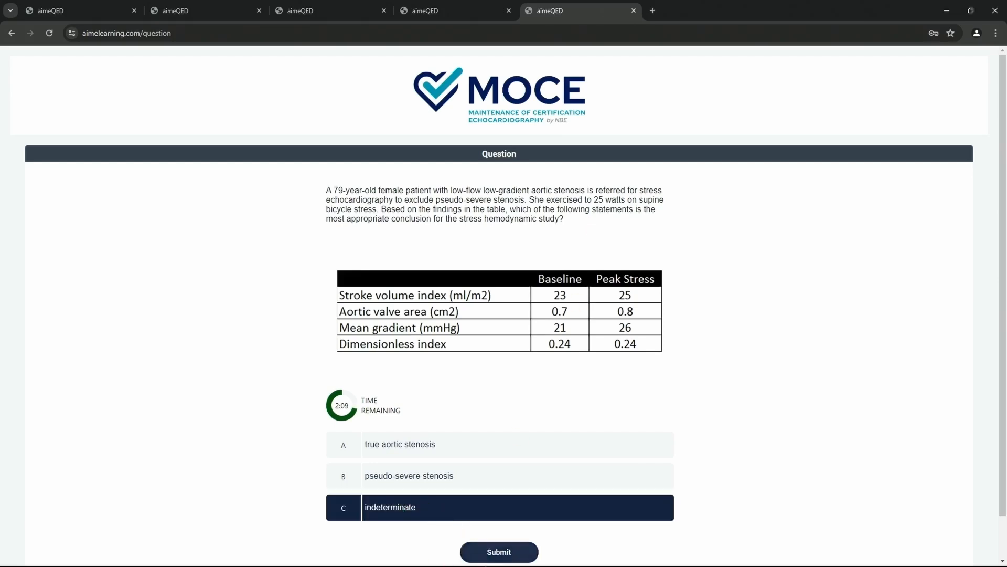
pyautogui.click(499, 551)
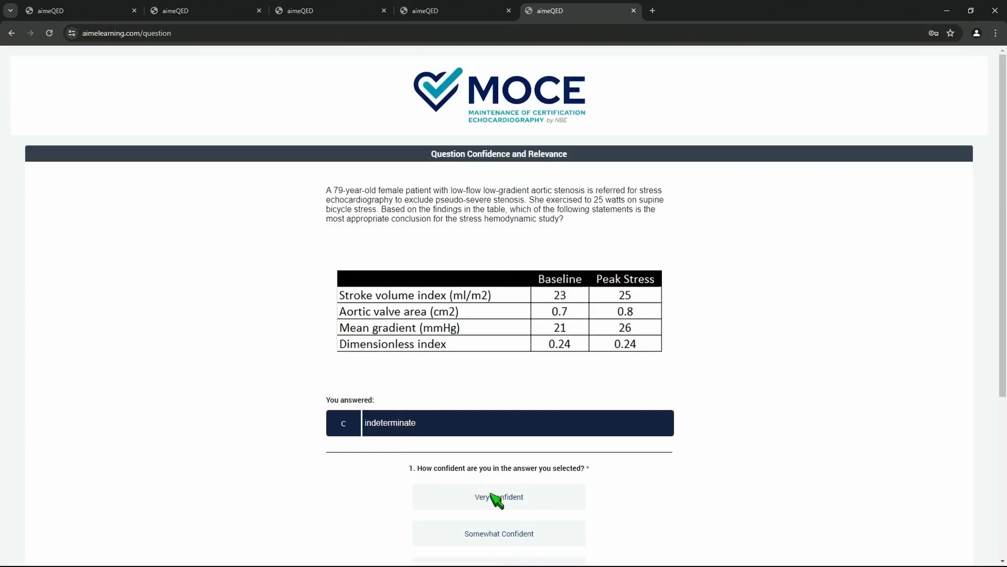
pyautogui.moveTo(519, 554)
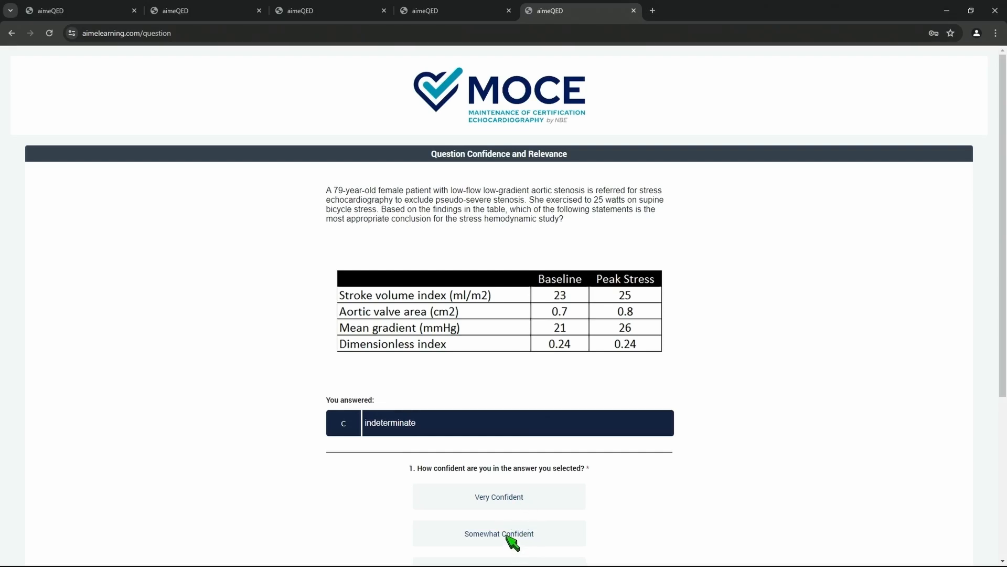
# Step: Rate the answer Somewhat Confident and Not Relevant and submit the ratings
pyautogui.click(498, 533)
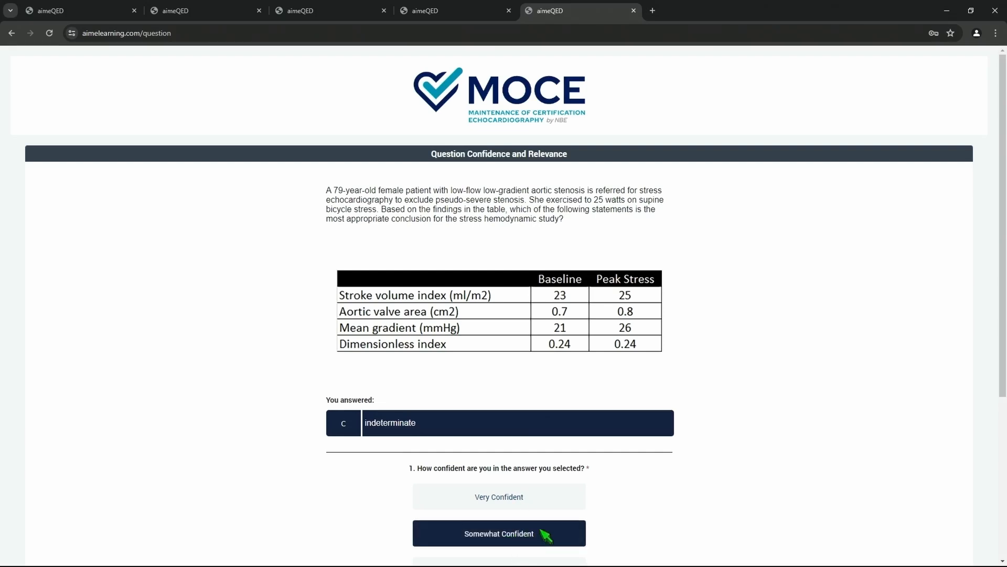
pyautogui.click(498, 533)
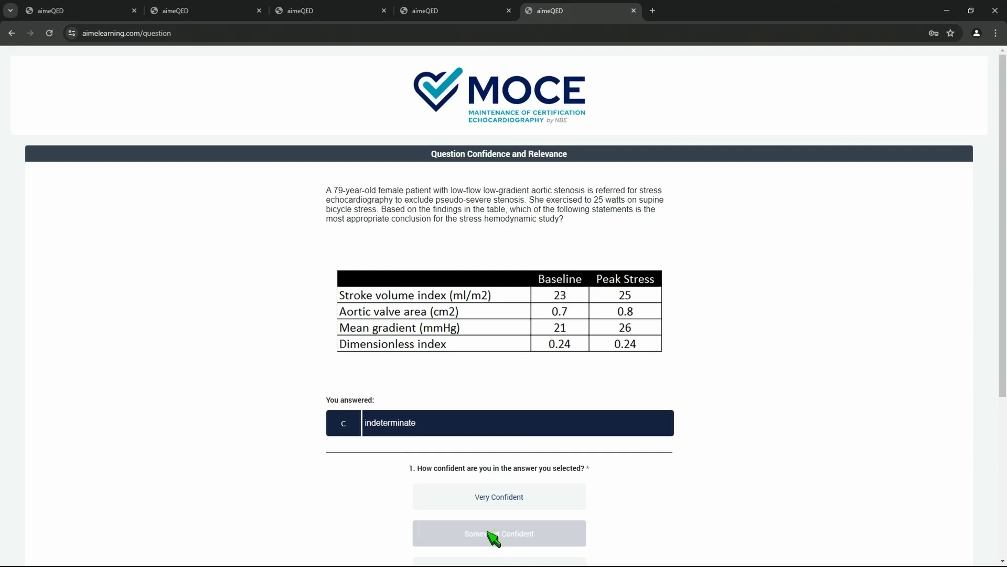
pyautogui.click(498, 533)
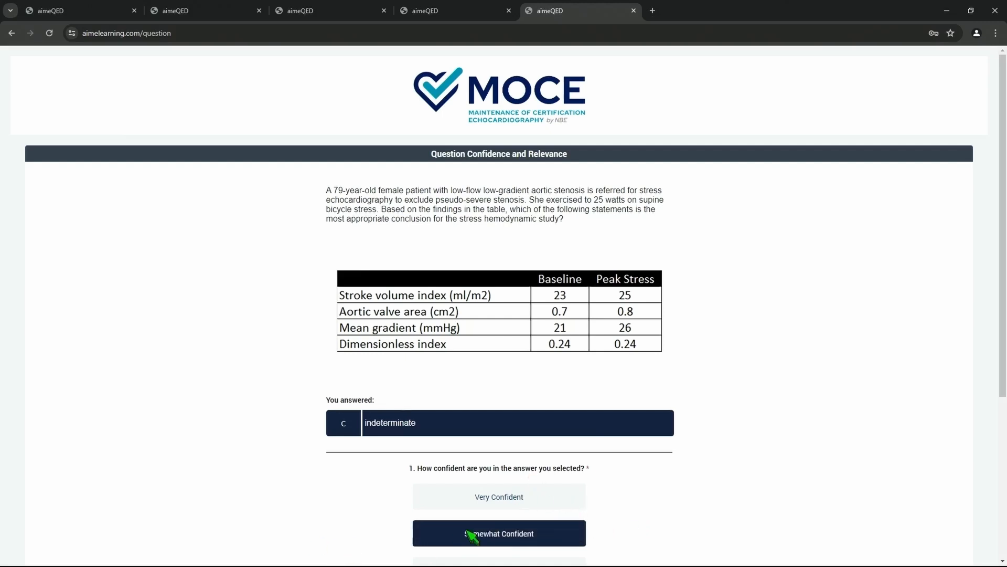
pyautogui.scroll(-3)
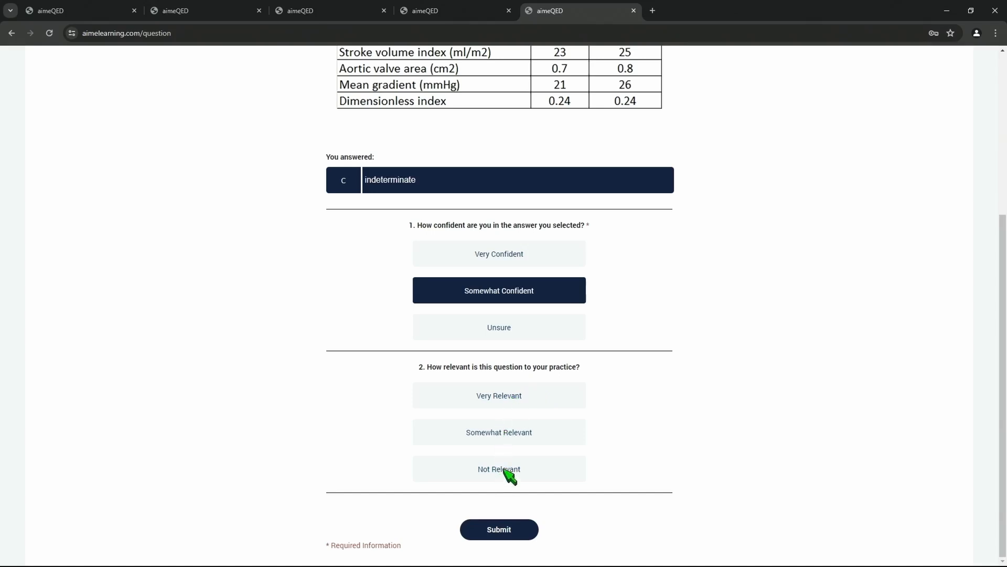
pyautogui.click(498, 468)
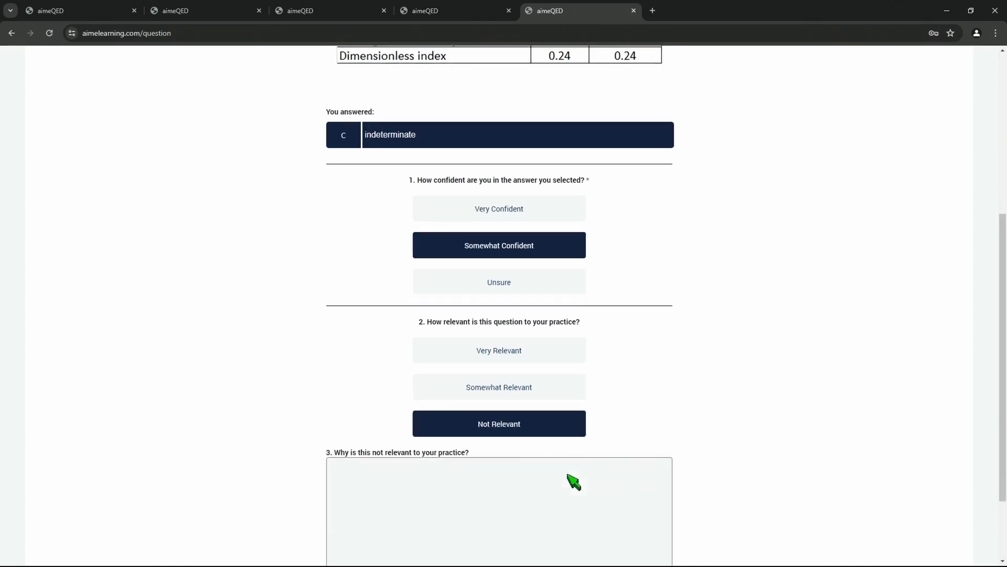
pyautogui.scroll(-3)
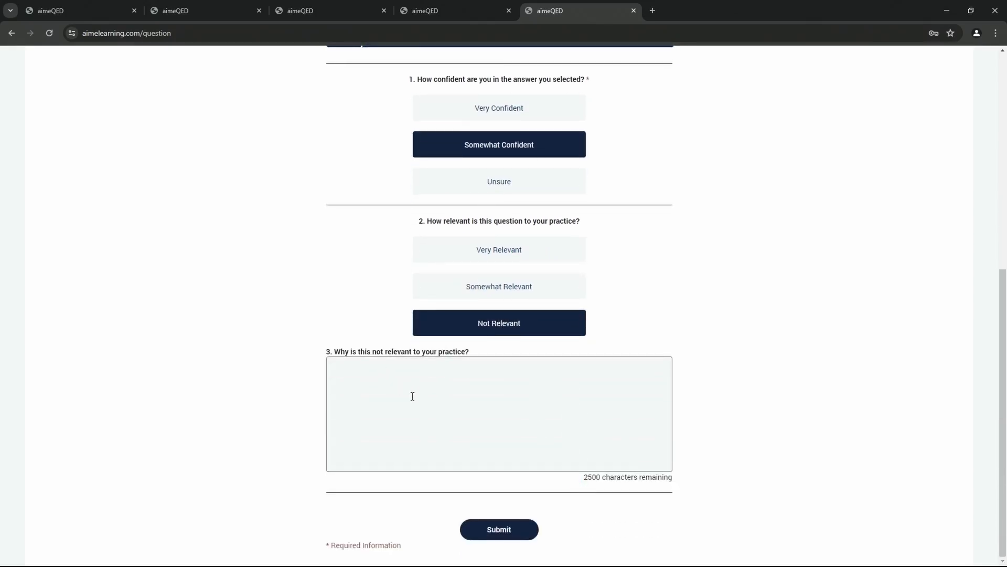
pyautogui.click(498, 528)
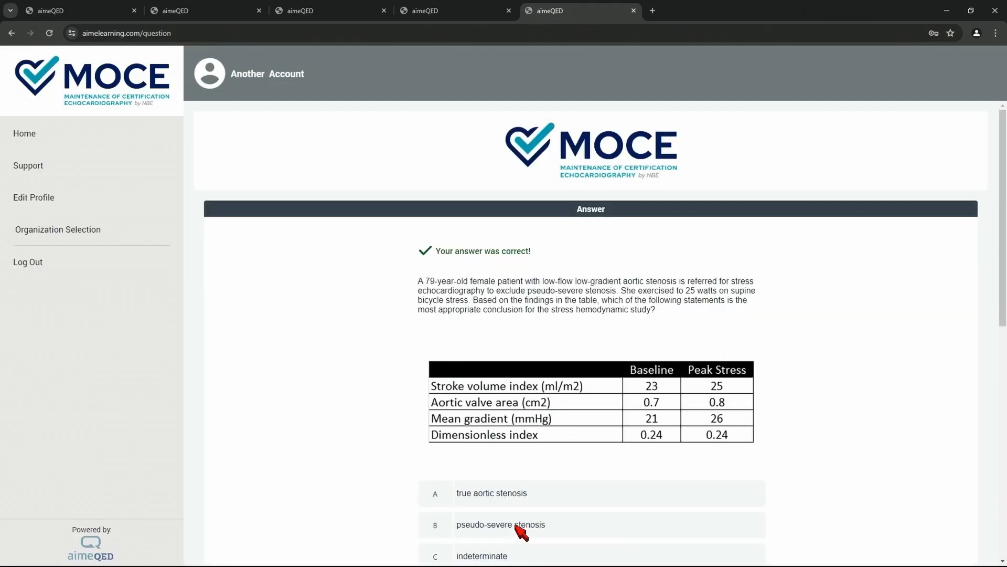
# Step: Read through the aortic stenosis critique and reference, then finish the question
pyautogui.scroll(-3)
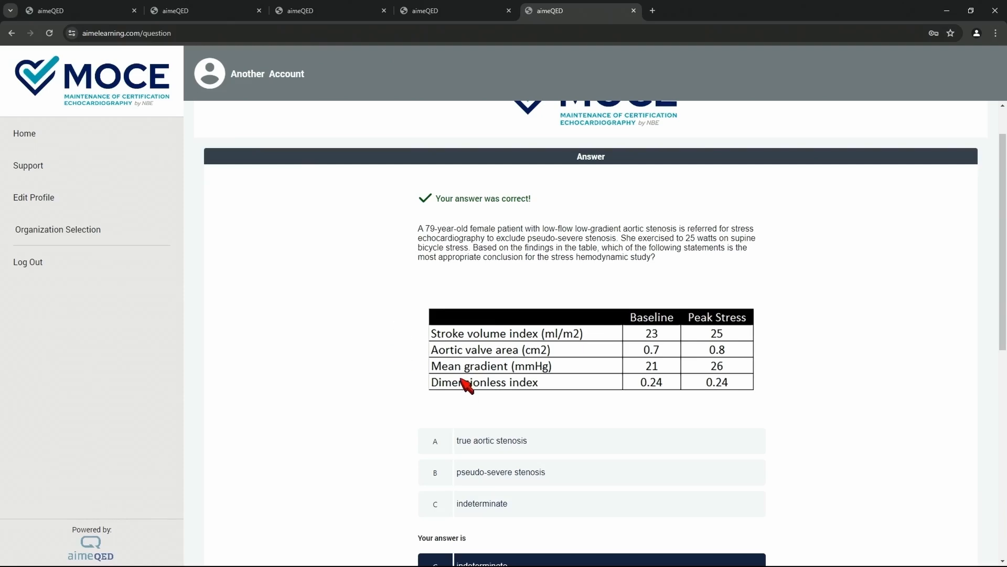
pyautogui.scroll(-3)
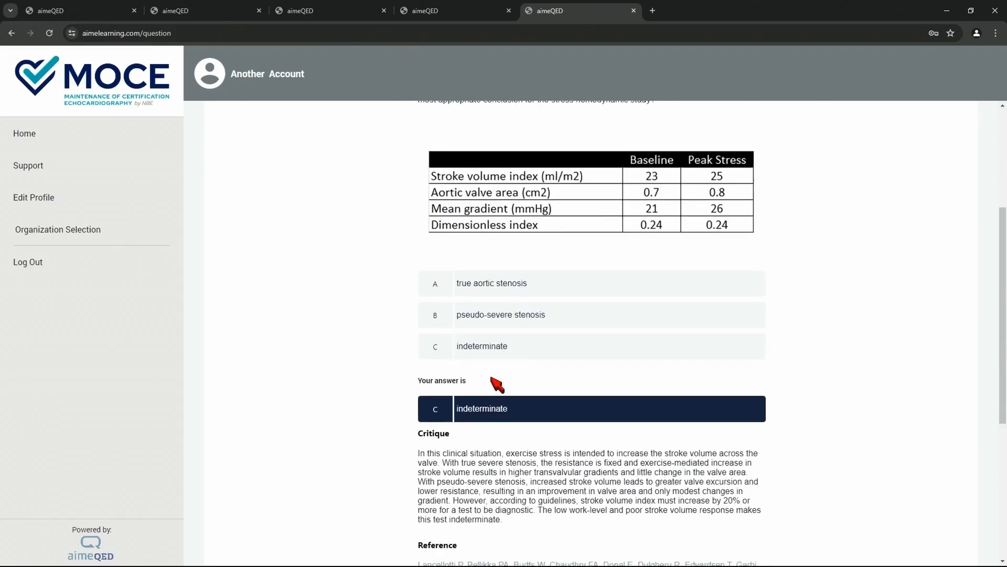
pyautogui.scroll(-3)
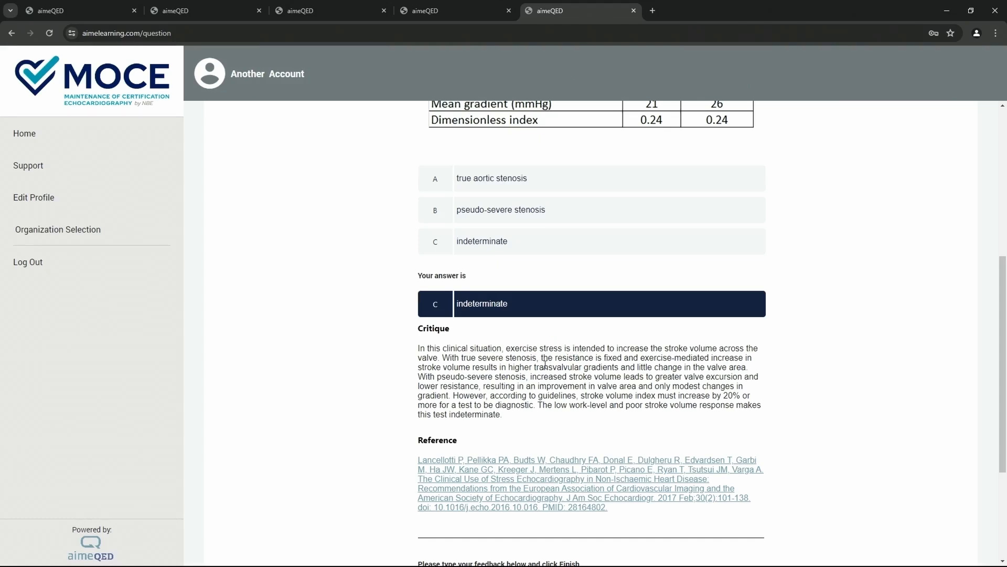
pyautogui.scroll(-3)
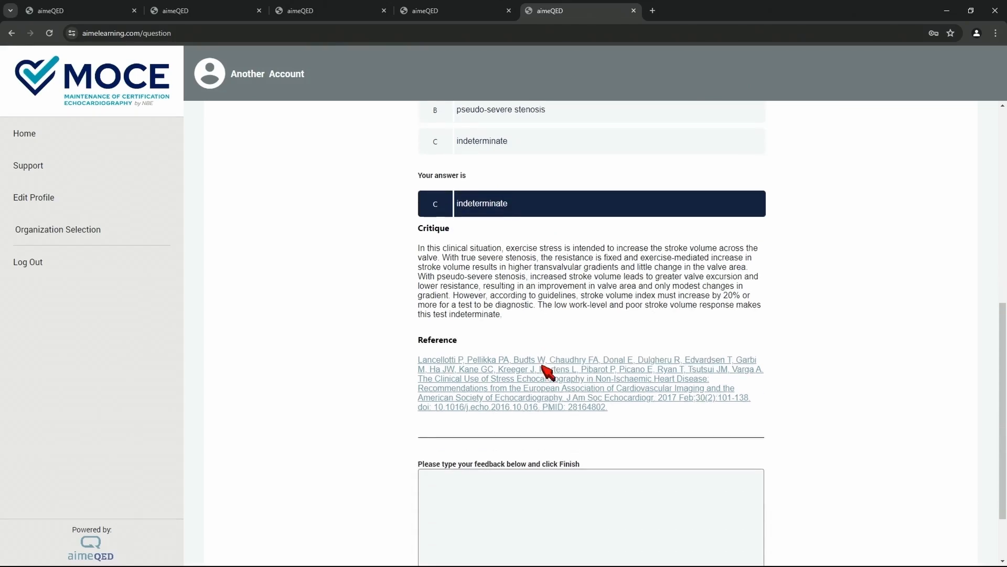
pyautogui.scroll(-3)
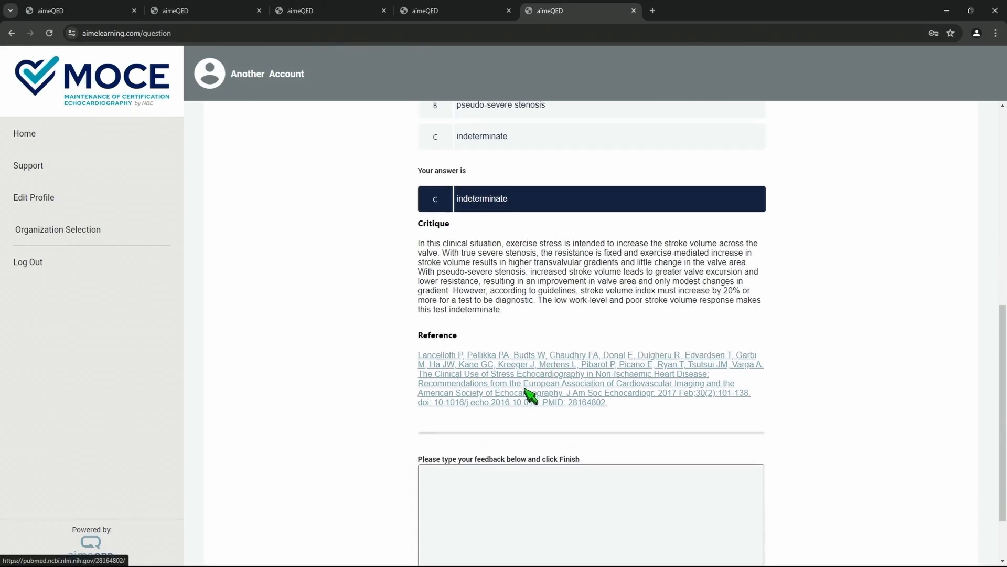
pyautogui.moveTo(538, 393)
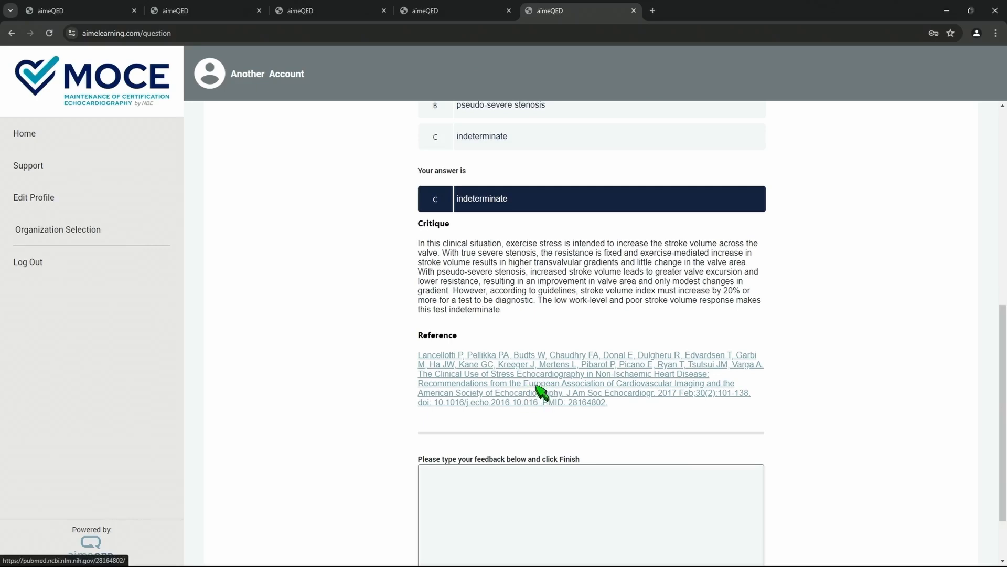
pyautogui.scroll(-3)
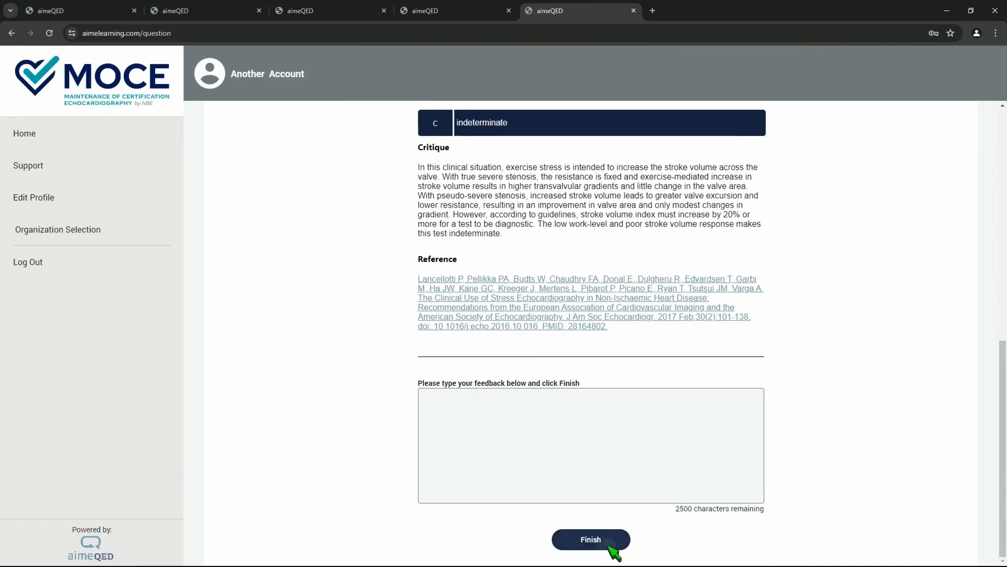
pyautogui.click(589, 540)
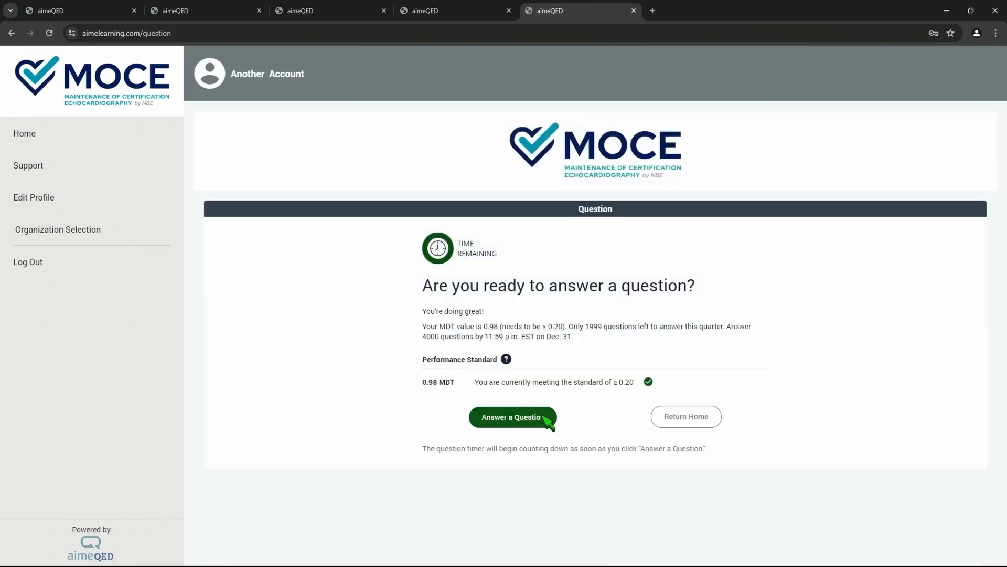
# Step: Start a second question and agree to view its media, loading the Kawasaki's disease case
pyautogui.click(513, 416)
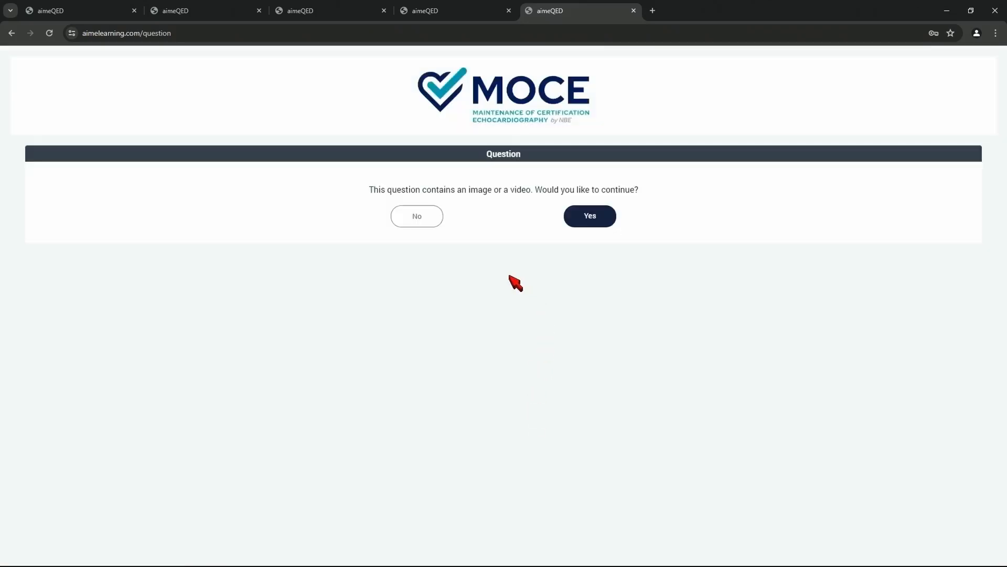
pyautogui.moveTo(589, 219)
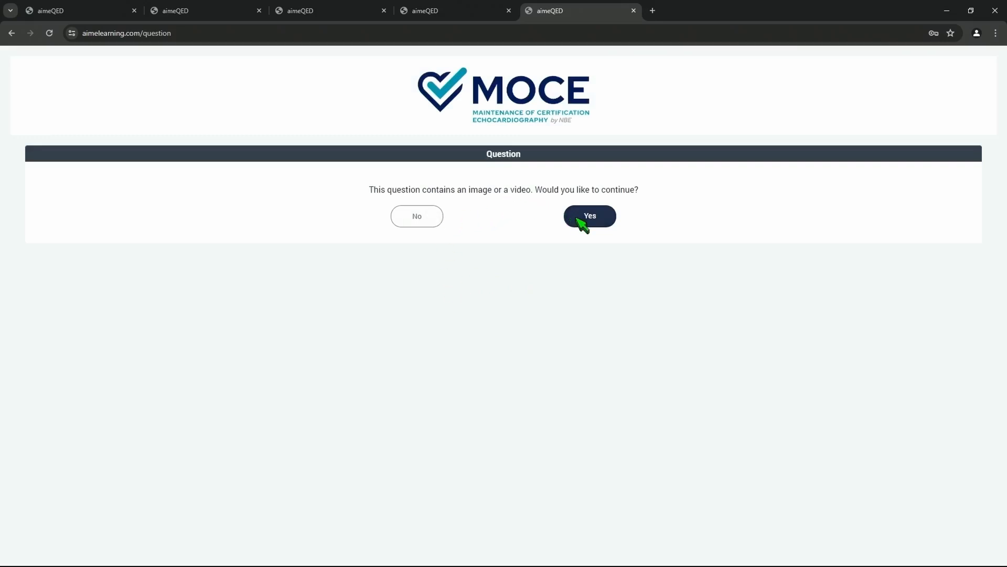
pyautogui.click(588, 215)
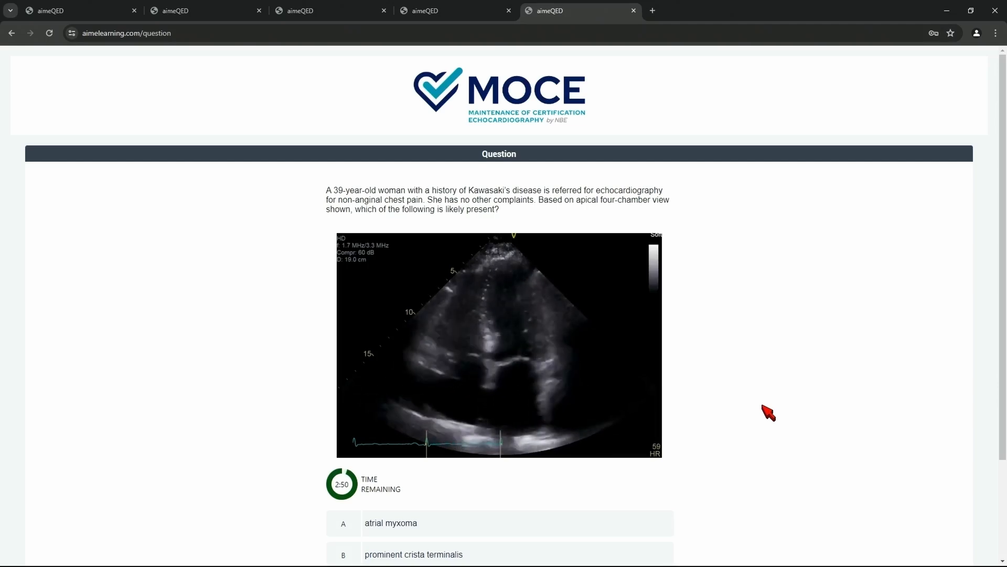
# Step: Submit option B, 'prominent crista terminalis', for the Kawasaki's disease echo question
pyautogui.scroll(-3)
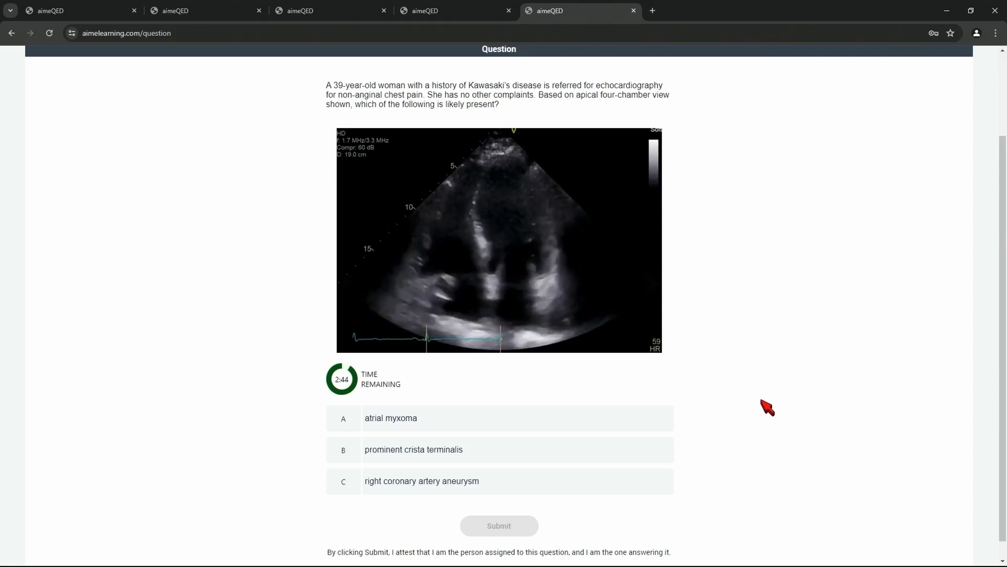
pyautogui.moveTo(745, 411)
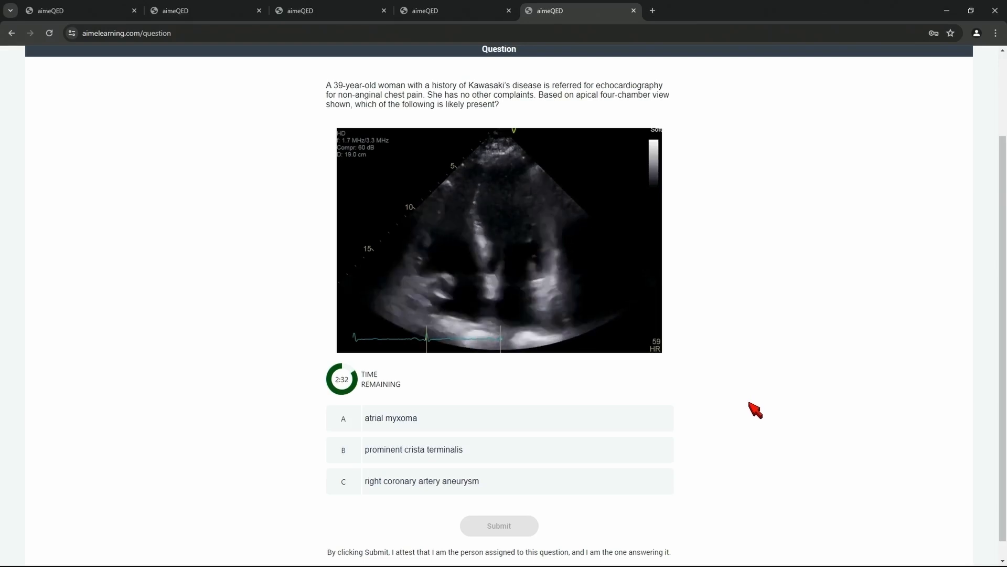
pyautogui.moveTo(759, 405)
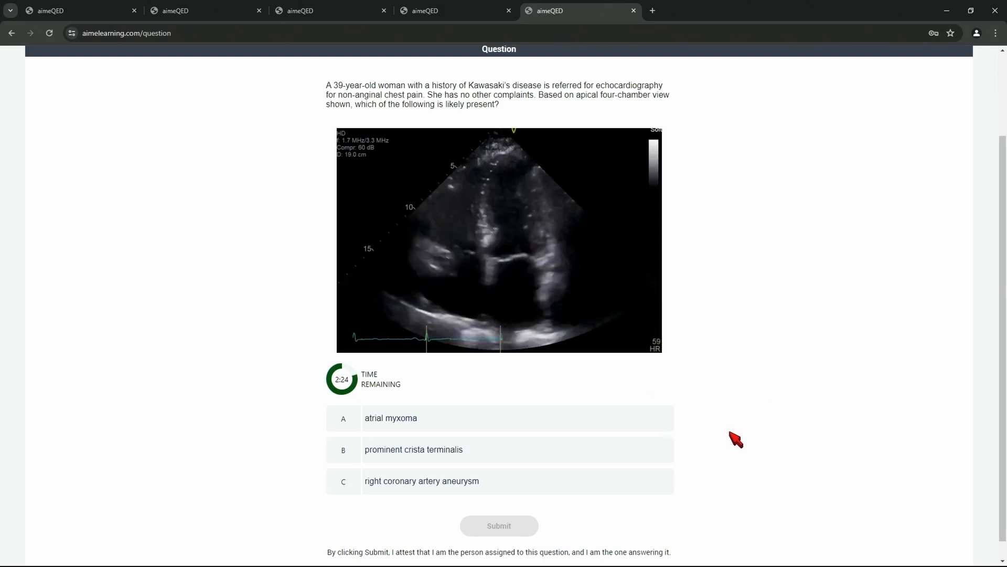
pyautogui.click(414, 449)
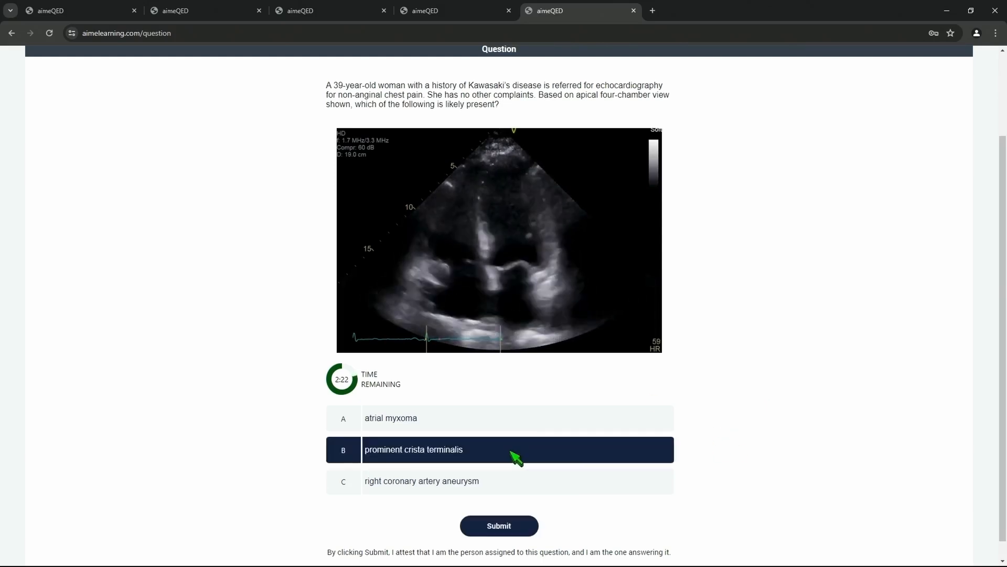
pyautogui.click(498, 525)
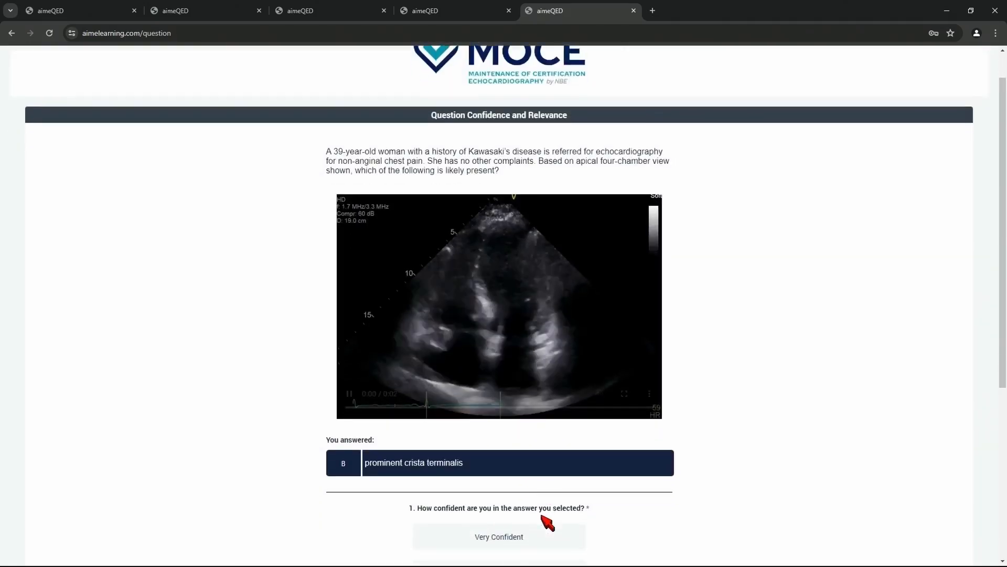
# Step: Rate confidence as Unsure and continue to the answer page
pyautogui.scroll(-3)
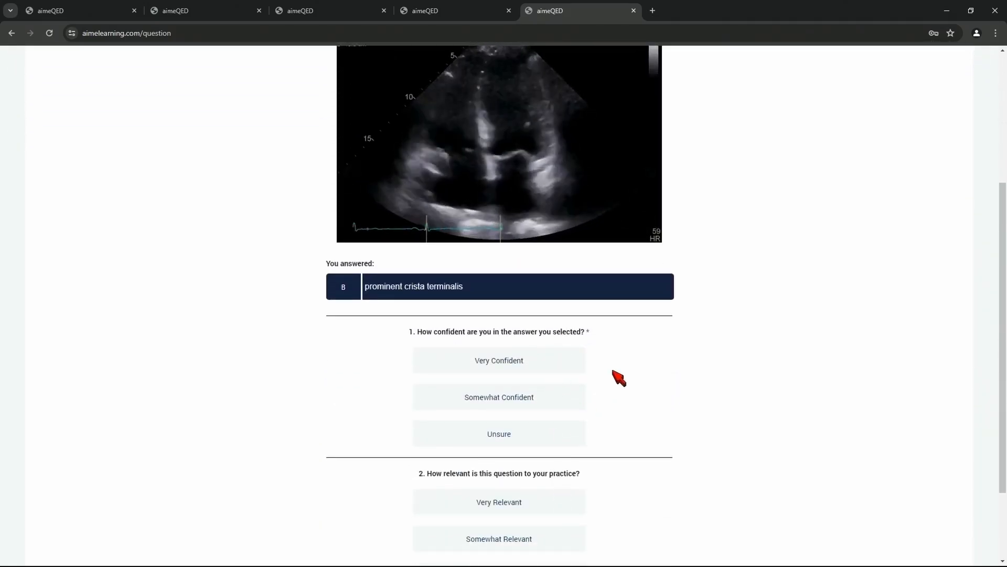
pyautogui.moveTo(624, 411)
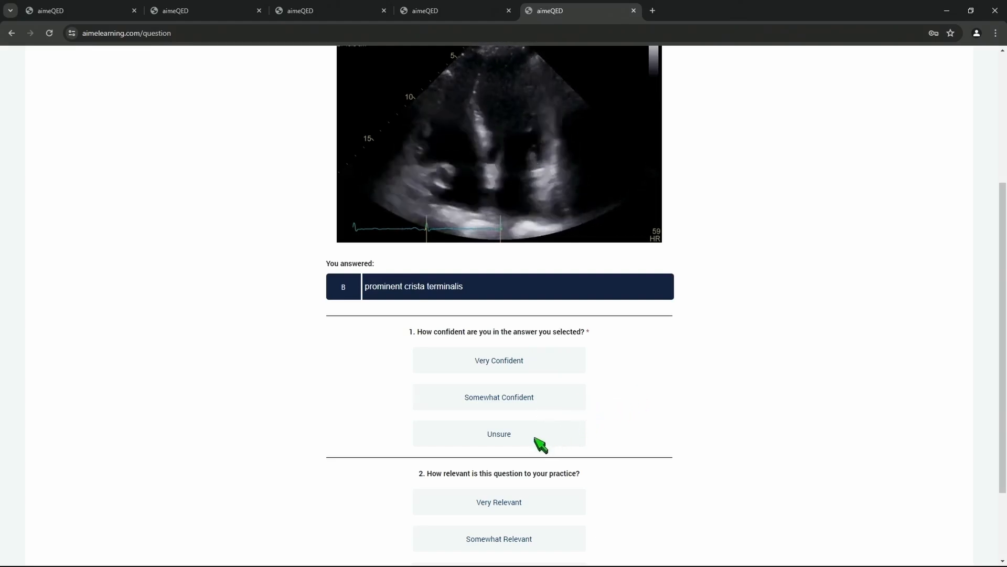
pyautogui.click(499, 433)
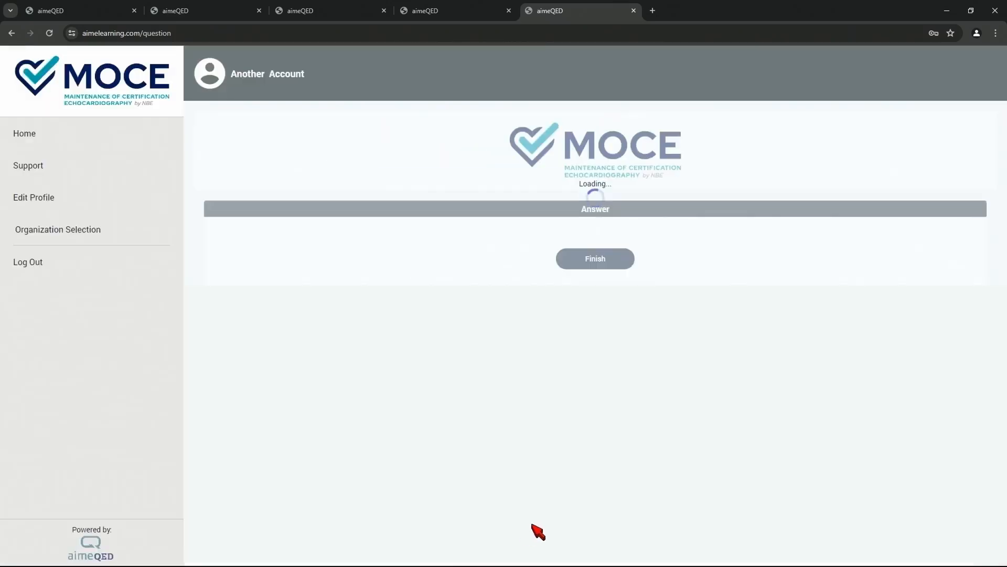
pyautogui.moveTo(607, 490)
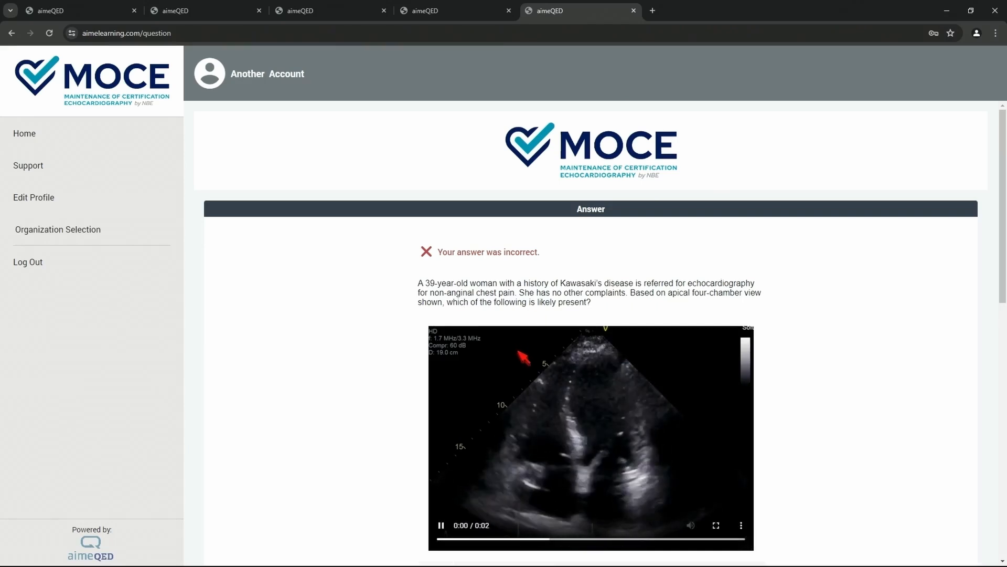
# Step: Review the incorrect result and critique for the Kawasaki's question, then finish it
pyautogui.scroll(-3)
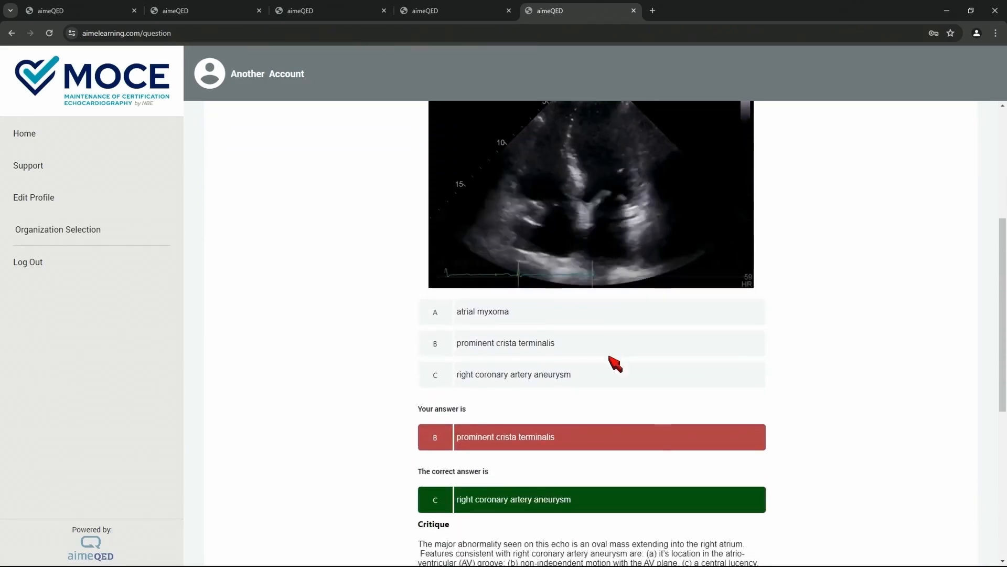
pyautogui.scroll(-3)
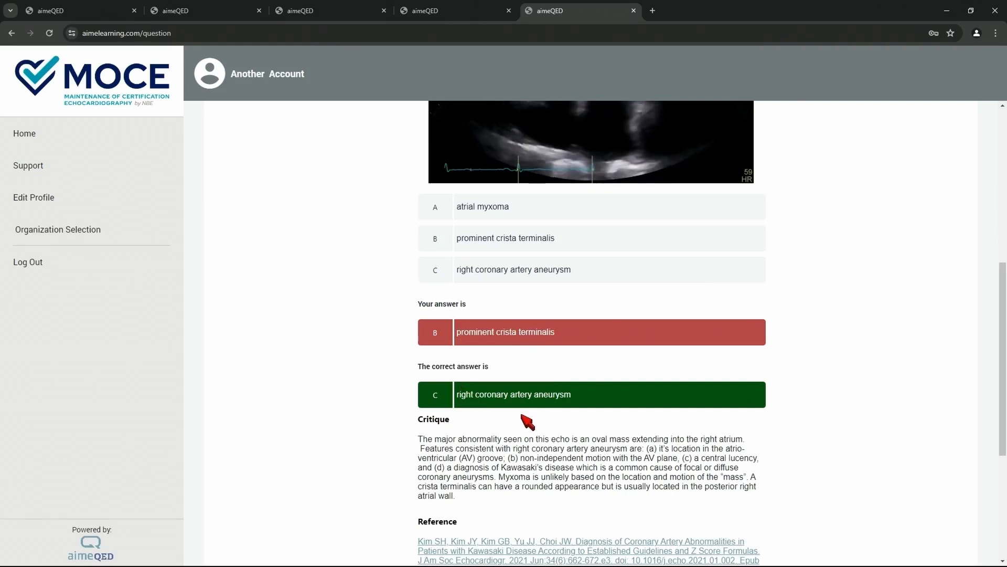
pyautogui.scroll(-3)
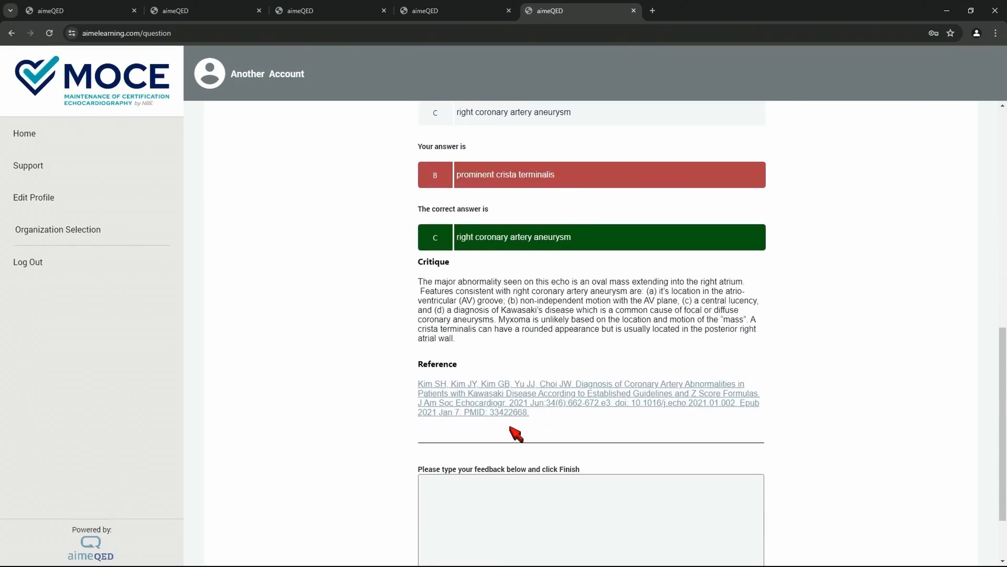
pyautogui.scroll(-3)
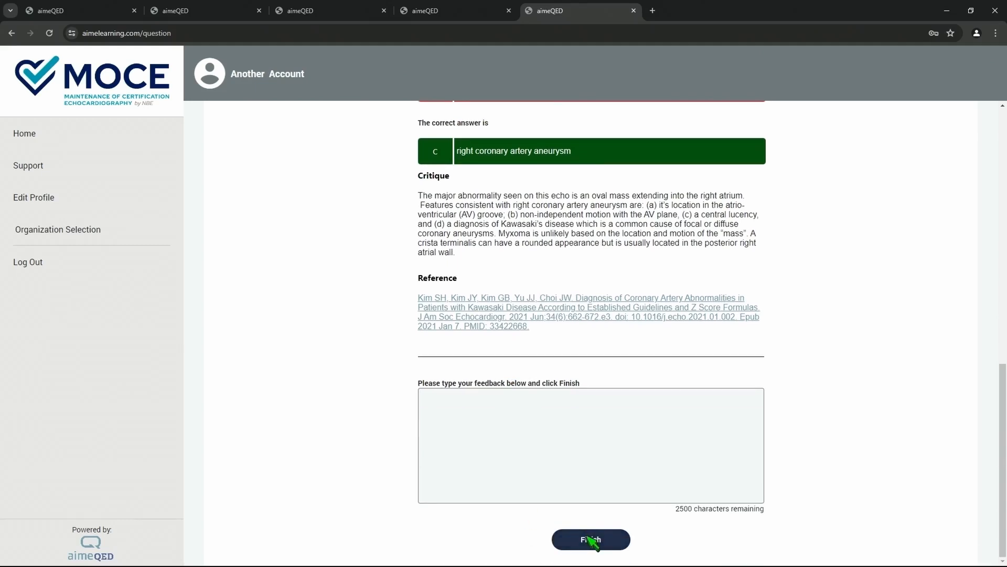
pyautogui.click(590, 540)
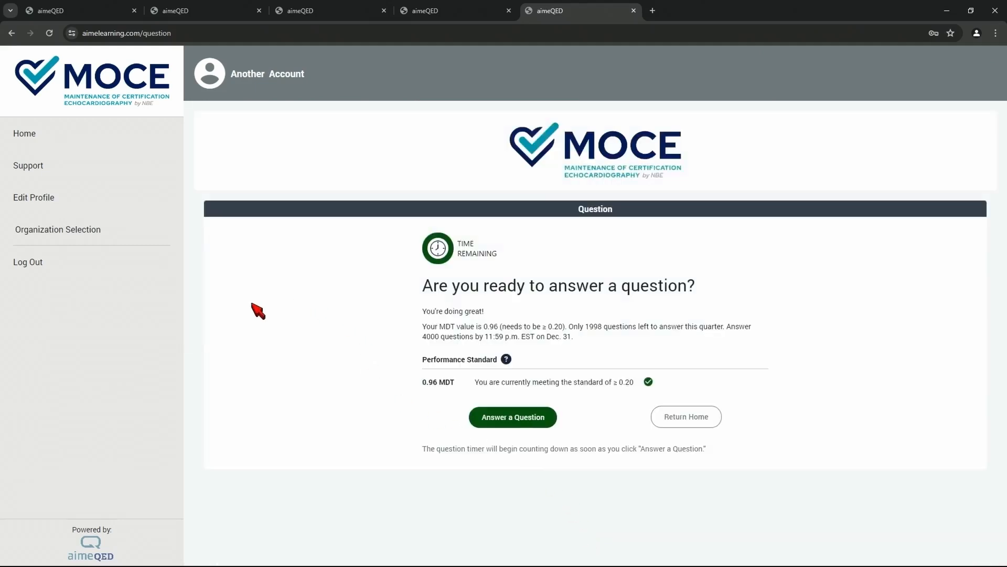